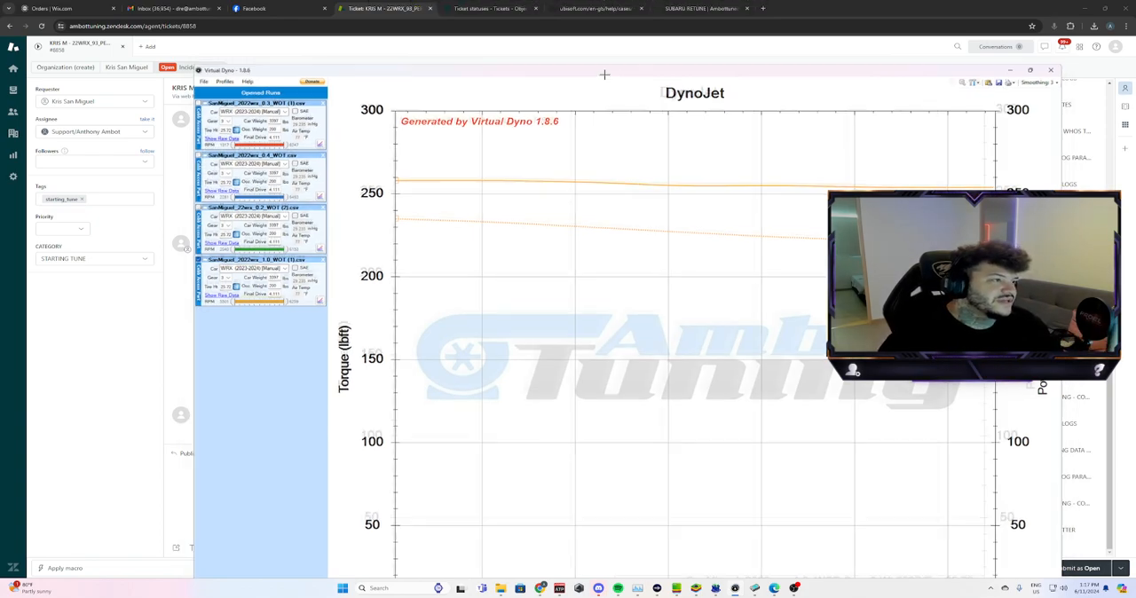
Minimize Virtual Dyno so the customer's tuning ticket shows again in the browser
{"action": "left_click", "coordinate": [1044, 71]}
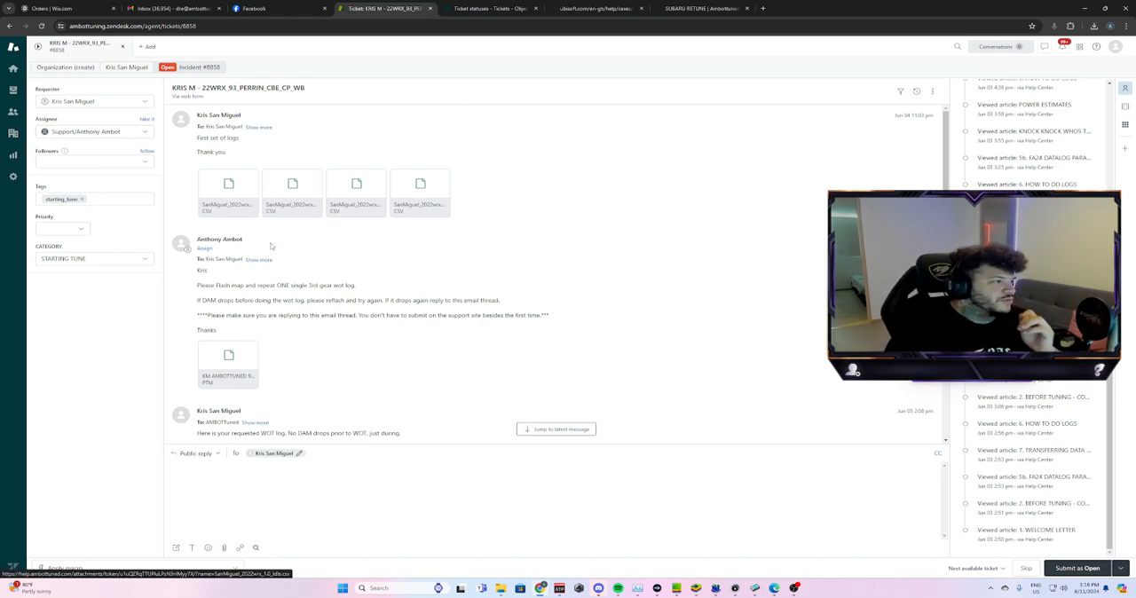
{"action": "scroll", "scroll_direction": "down", "scroll_amount": 3}
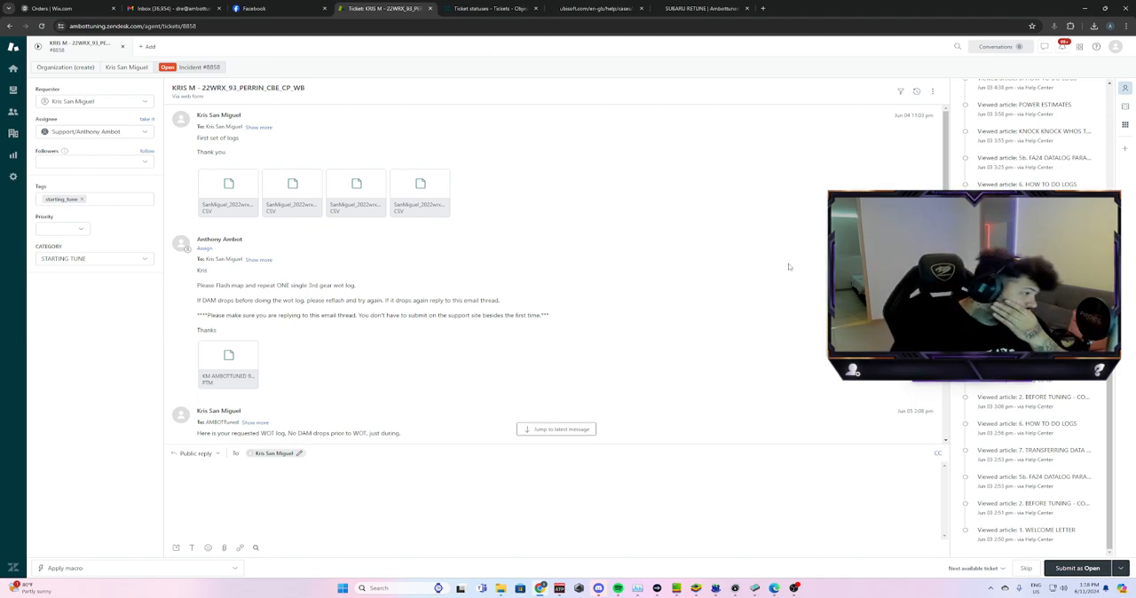
{"action": "scroll", "scroll_direction": "down", "scroll_amount": 3}
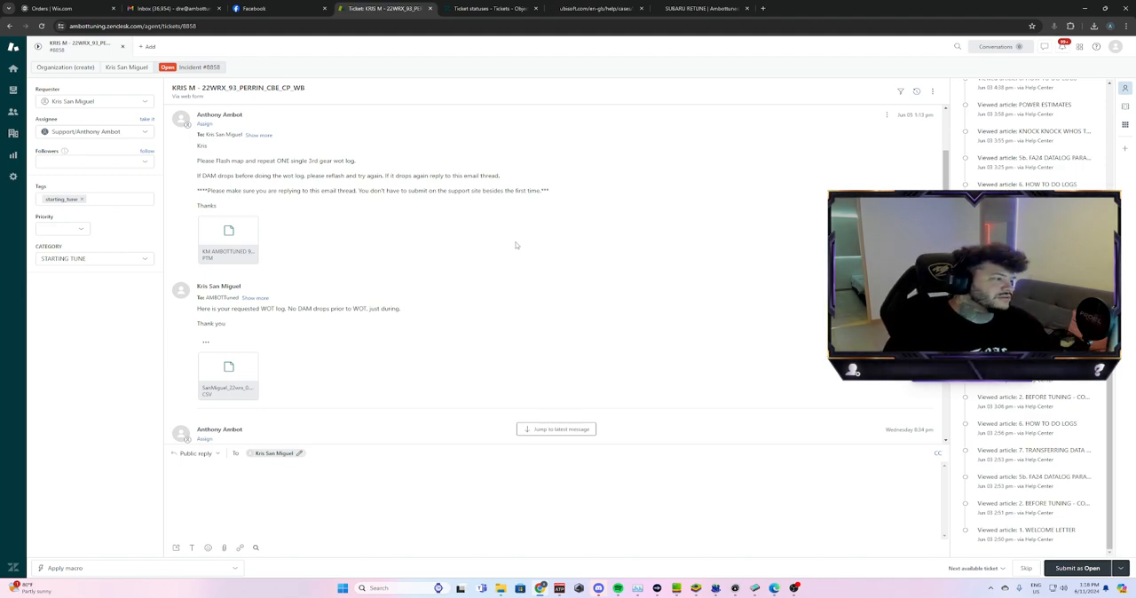
{"action": "scroll", "scroll_direction": "down", "scroll_amount": 3}
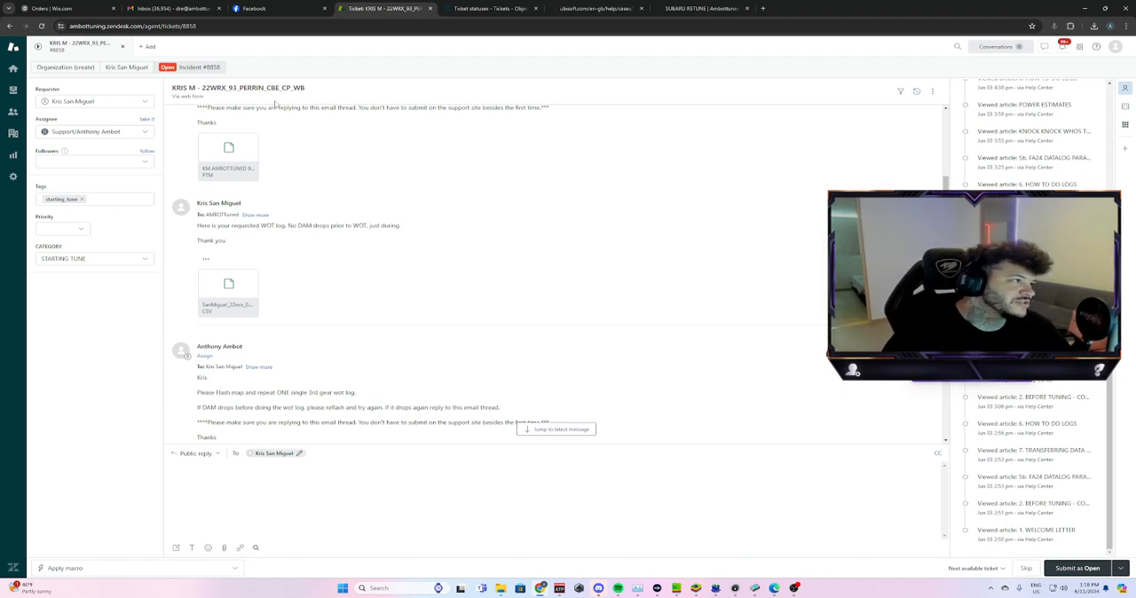
Restore Virtual Dyno showing the 0.2 and 1.0 WOT runs overlaid (291 whp vs 258 whp)
{"action": "left_click", "coordinate": [235, 85]}
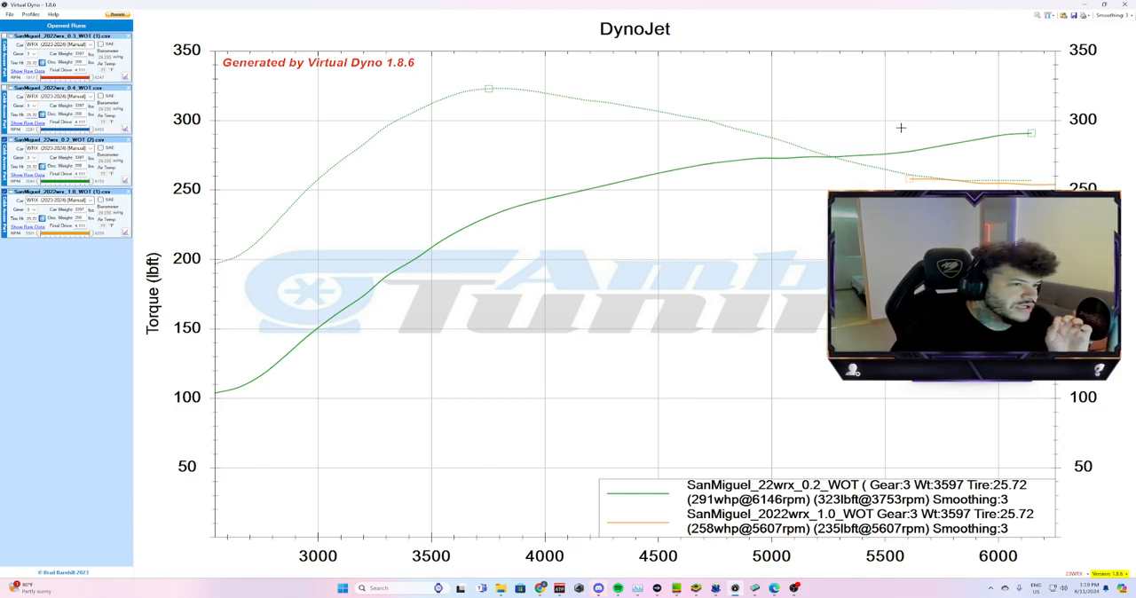
{"action": "mouse_move", "coordinate": [996, 142]}
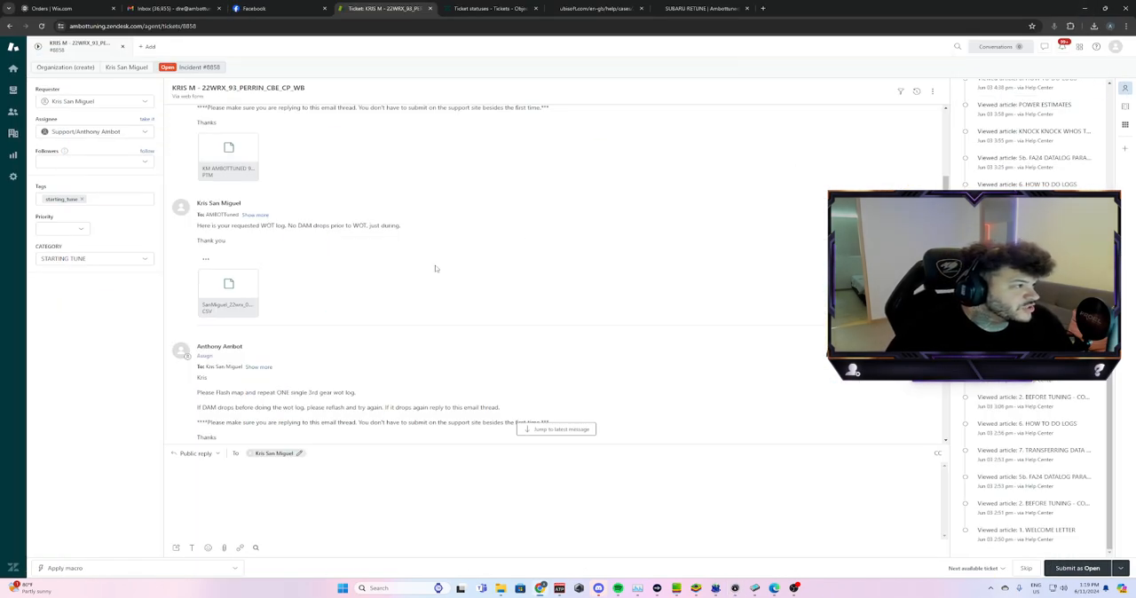
Scroll through the ticket thread to the customer's WOT log replies and the agent's request for another log
{"action": "scroll", "scroll_direction": "down", "scroll_amount": 3}
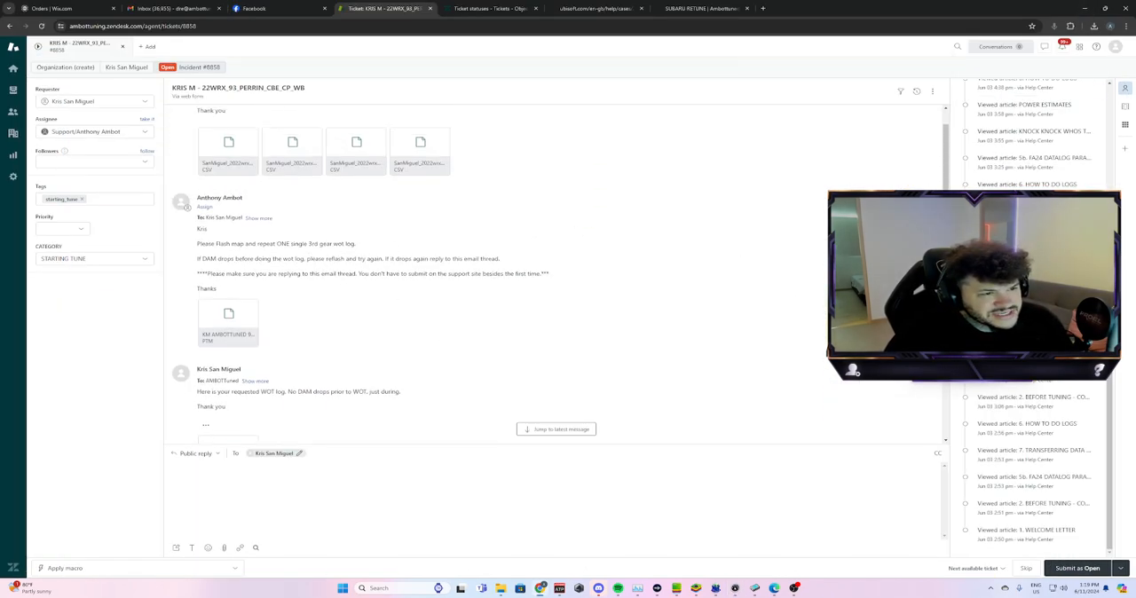
{"action": "scroll", "scroll_direction": "down", "scroll_amount": 3}
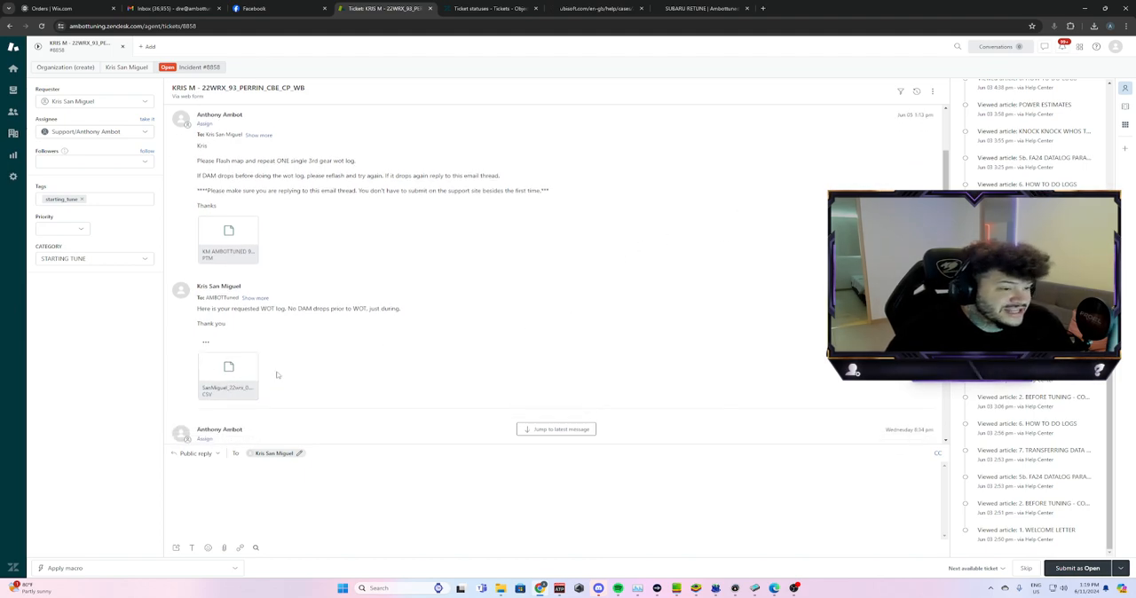
{"action": "scroll", "scroll_direction": "down", "scroll_amount": 3}
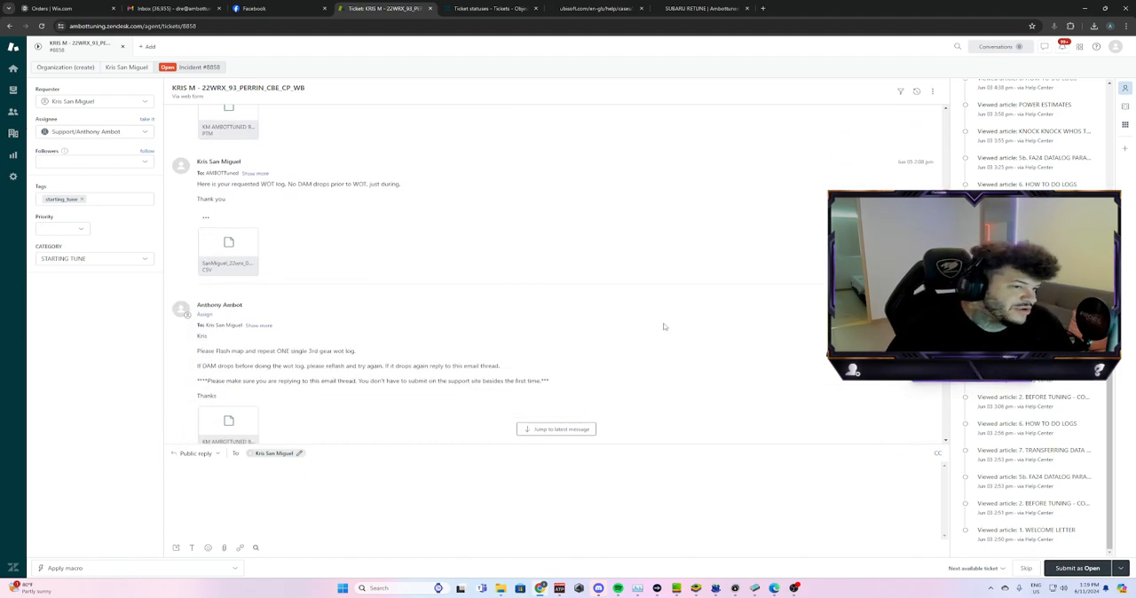
{"action": "scroll", "scroll_direction": "down", "scroll_amount": 3}
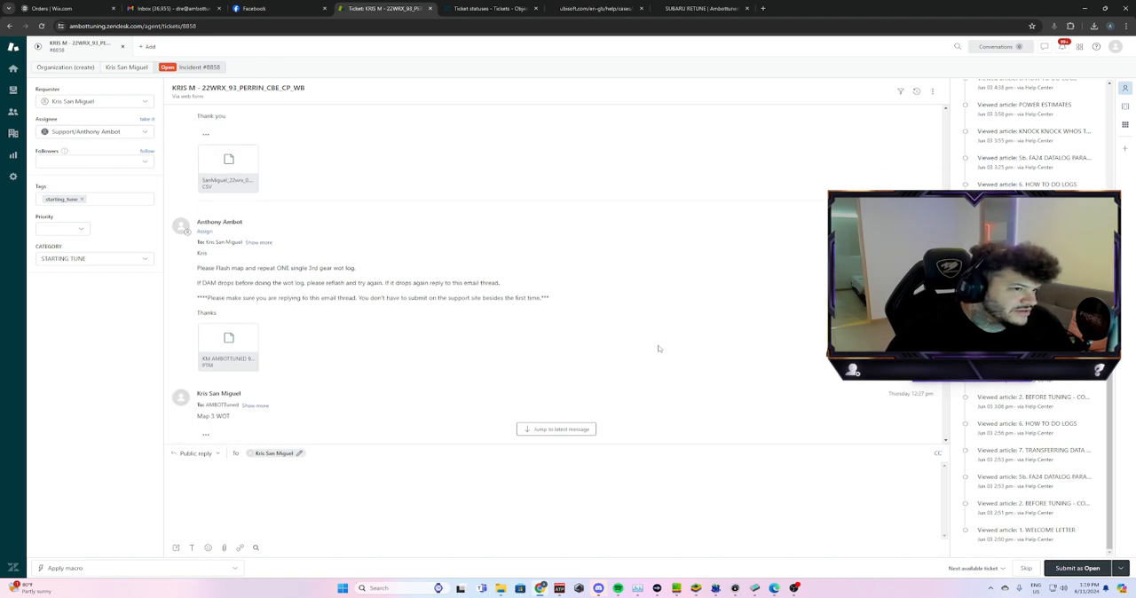
{"action": "left_click", "coordinate": [1033, 589]}
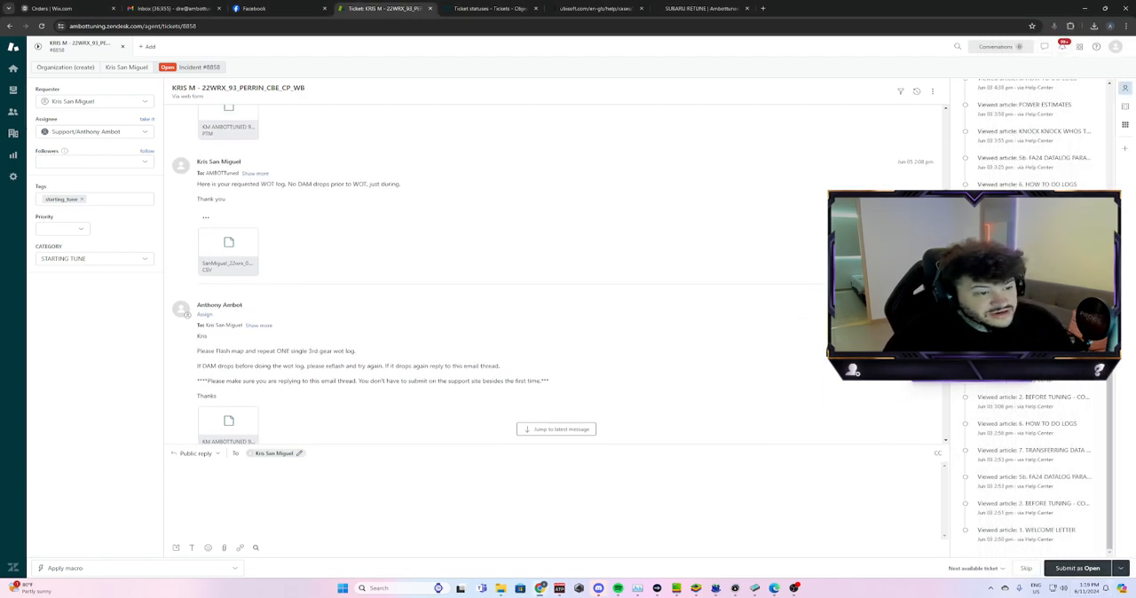
{"action": "mouse_move", "coordinate": [813, 291]}
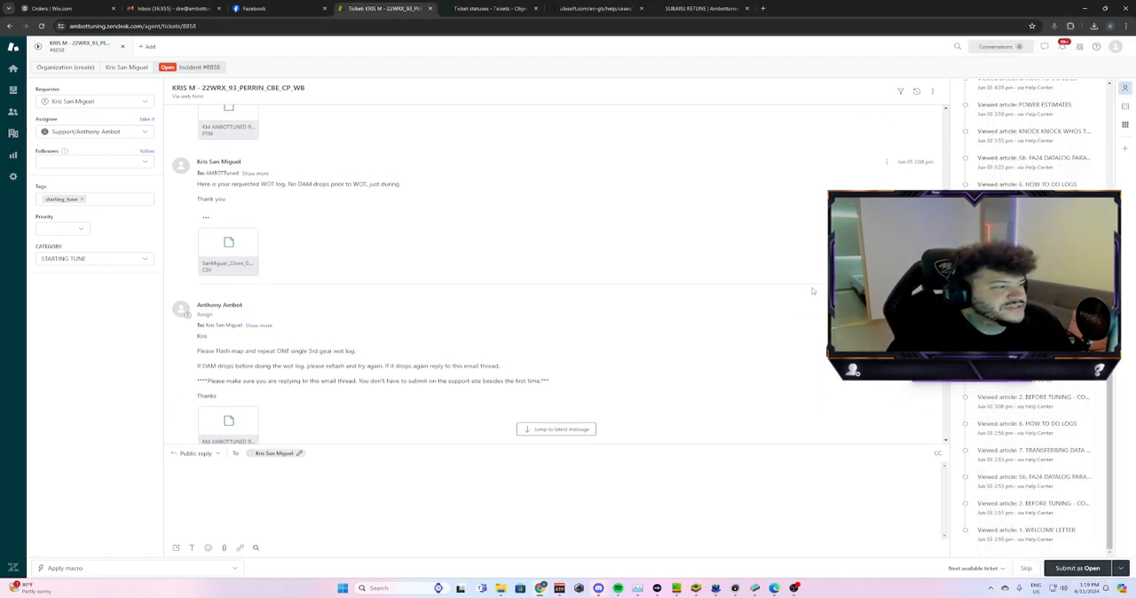
{"action": "scroll", "scroll_direction": "down", "scroll_amount": 3}
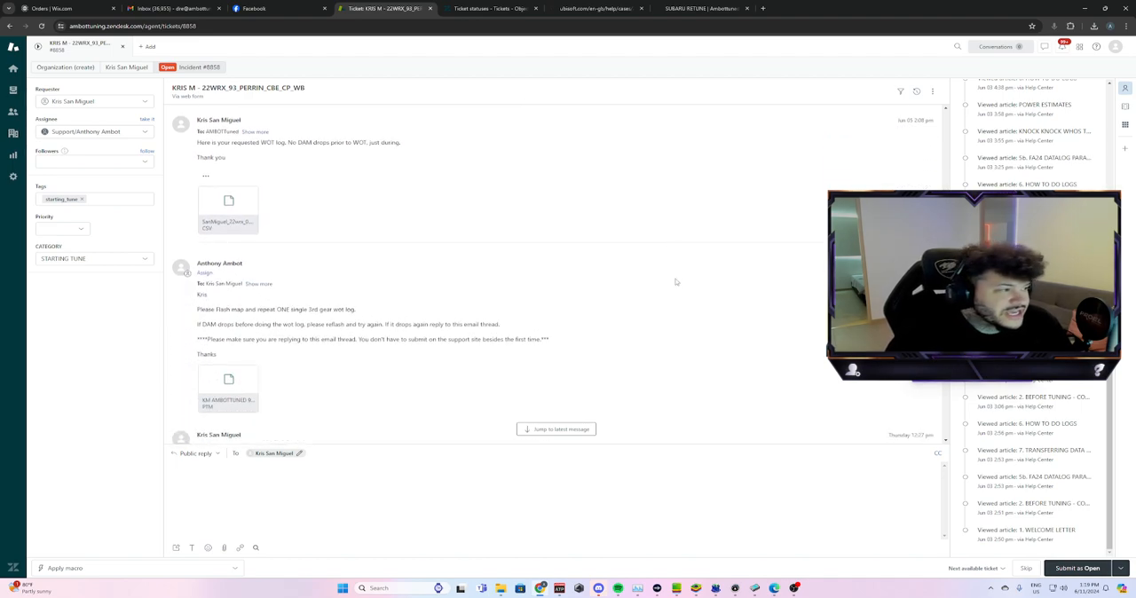
{"action": "mouse_move", "coordinate": [242, 220]}
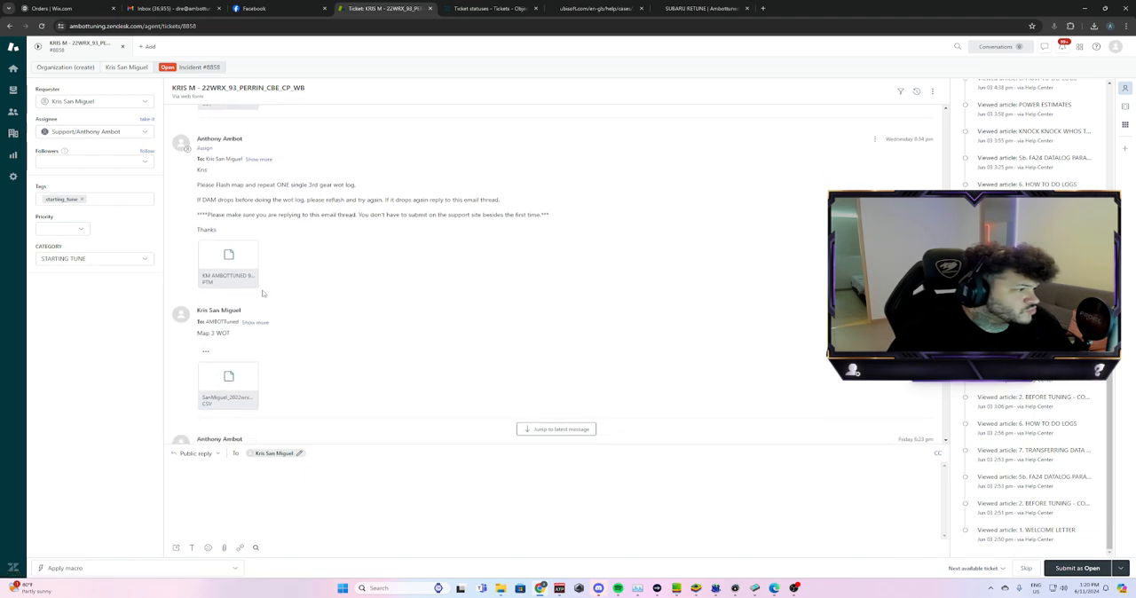
{"action": "mouse_move", "coordinate": [354, 281]}
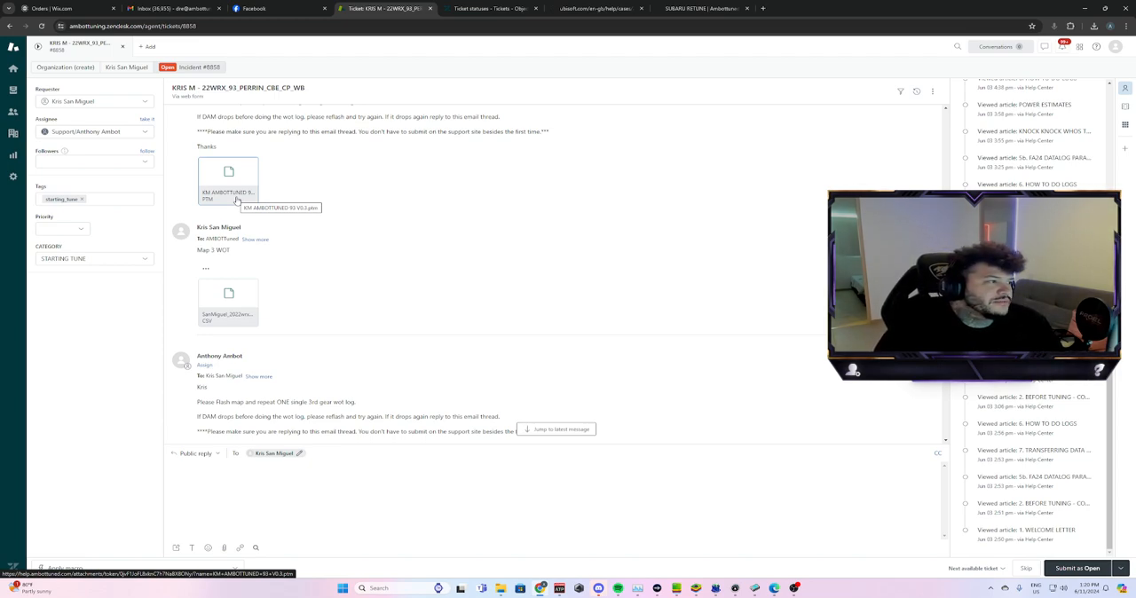
{"action": "mouse_move", "coordinate": [487, 302]}
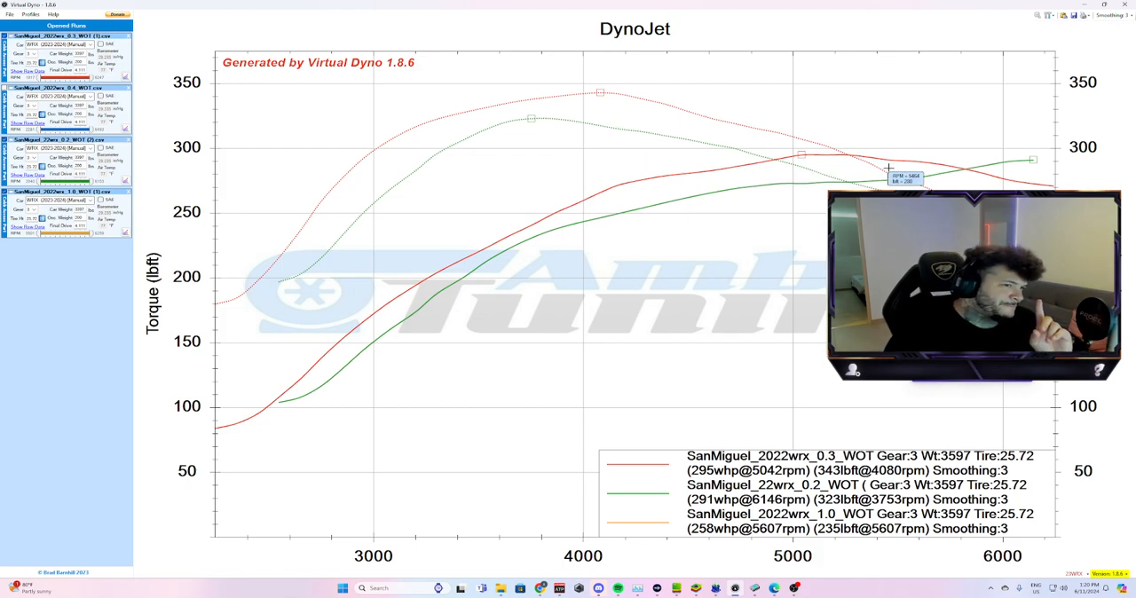
{"action": "mouse_move", "coordinate": [630, 99]}
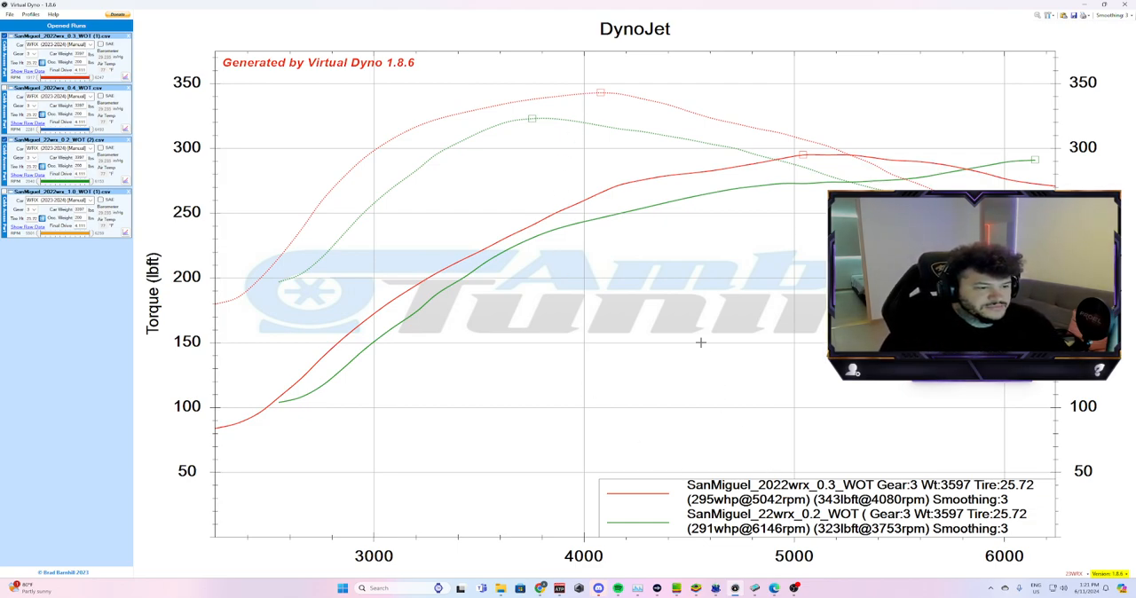
{"action": "mouse_move", "coordinate": [603, 89]}
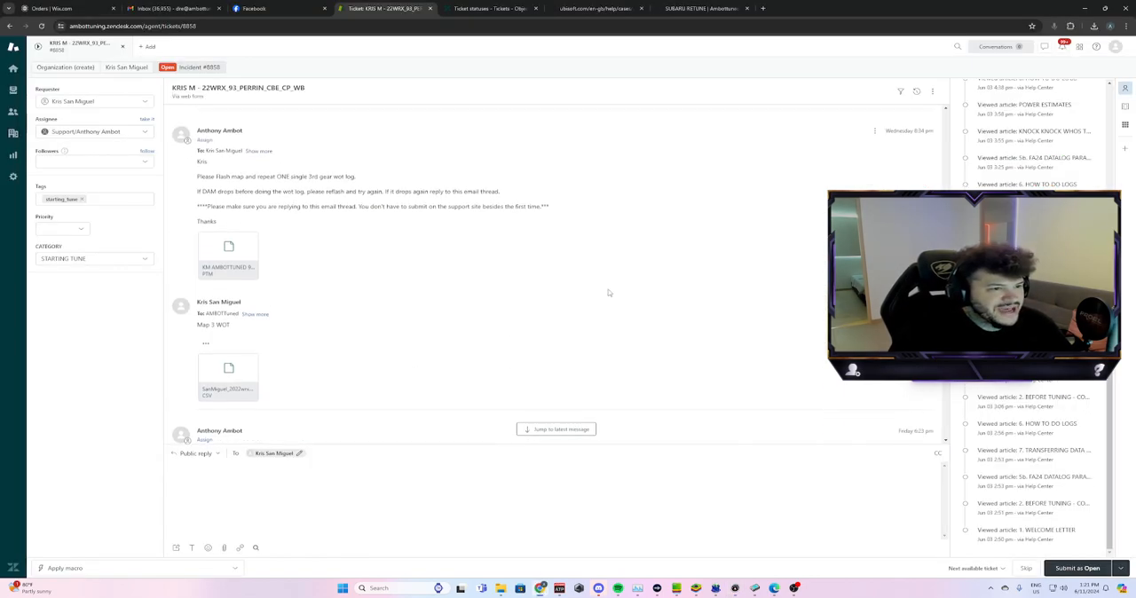
Scroll the ticket conversation down to the messages with the attached logs
{"action": "scroll", "scroll_direction": "down", "scroll_amount": 3}
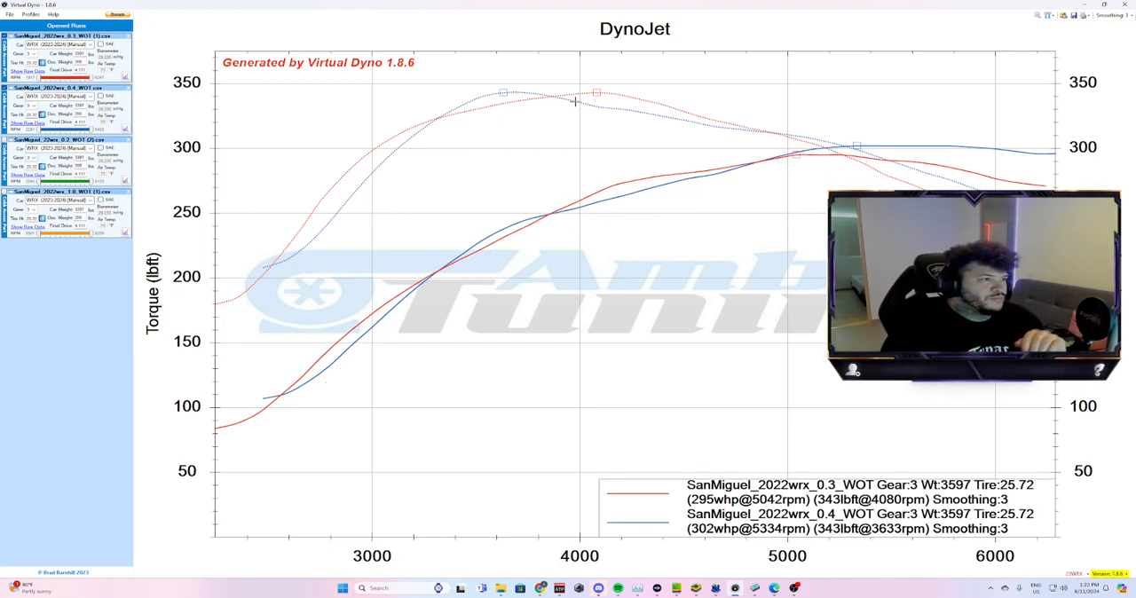
{"action": "mouse_move", "coordinate": [575, 103]}
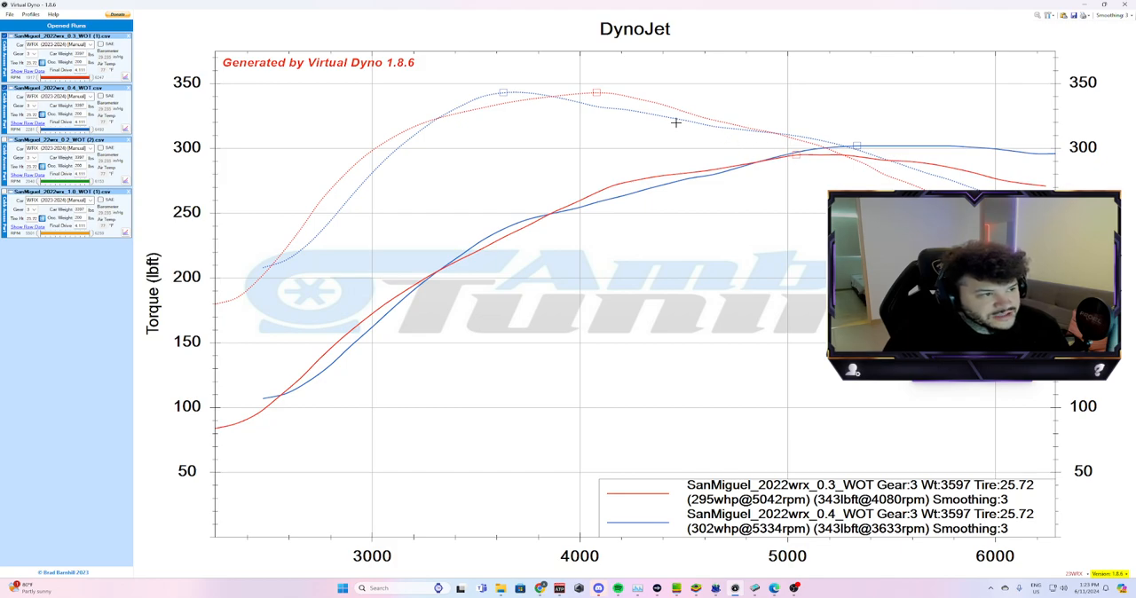
{"action": "mouse_move", "coordinate": [944, 172]}
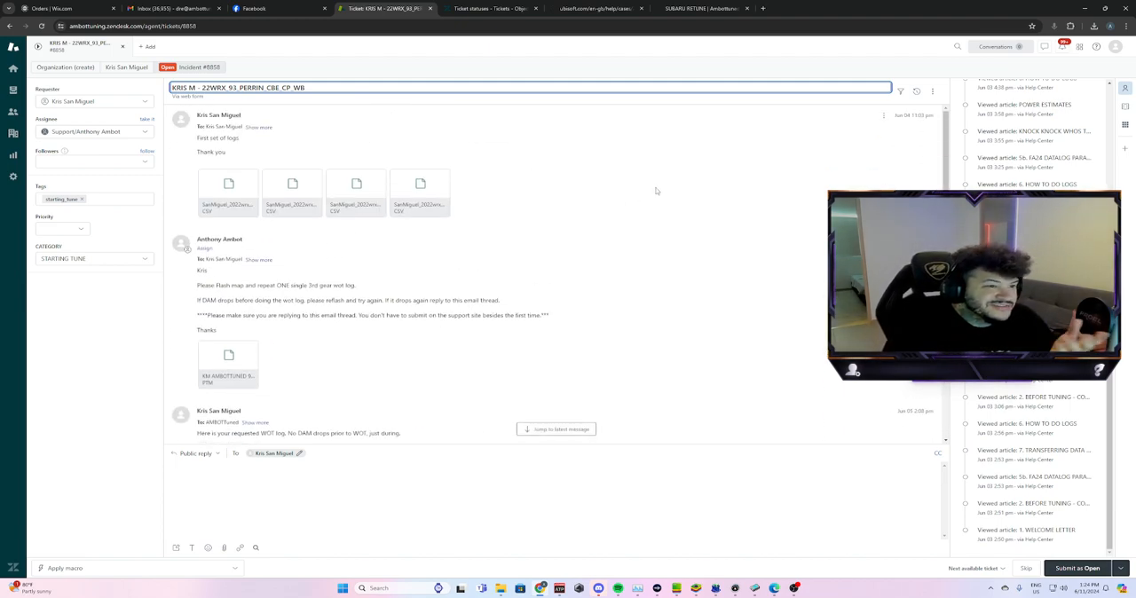
Scroll down to the customer's newest 'first set of logs' message with its four attachments
{"action": "scroll", "scroll_direction": "down", "scroll_amount": 3}
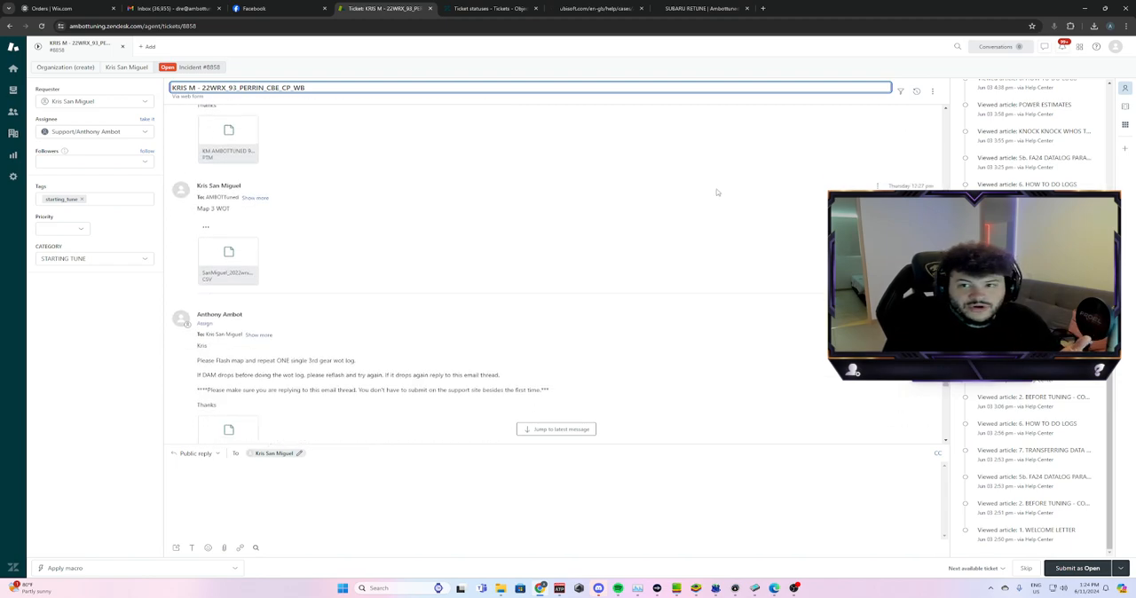
{"action": "scroll", "scroll_direction": "down", "scroll_amount": 3}
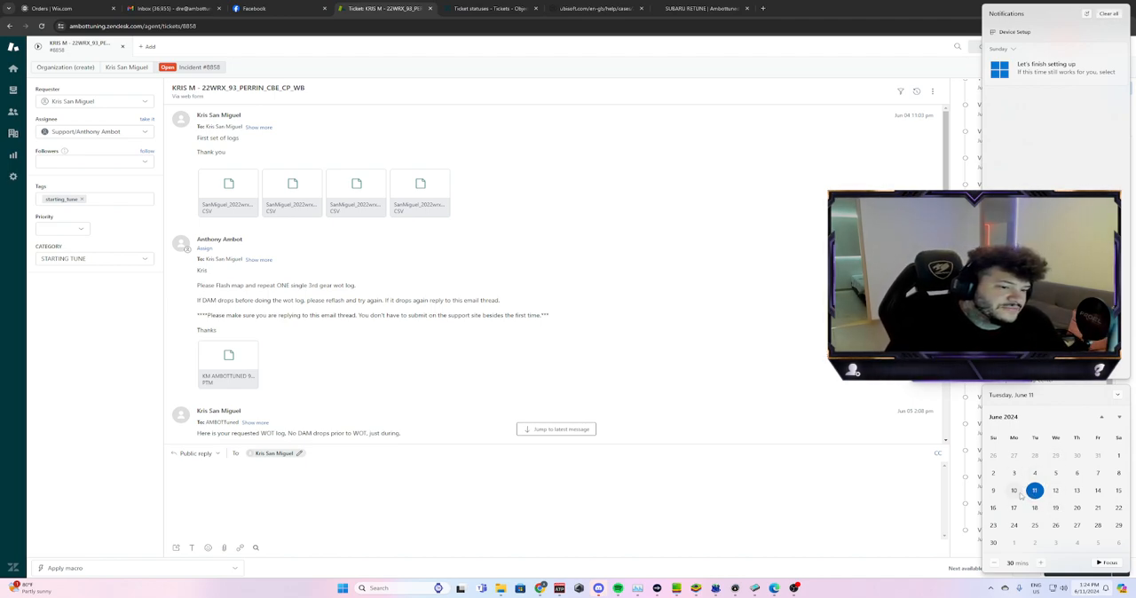
{"action": "scroll", "scroll_direction": "down", "scroll_amount": 3}
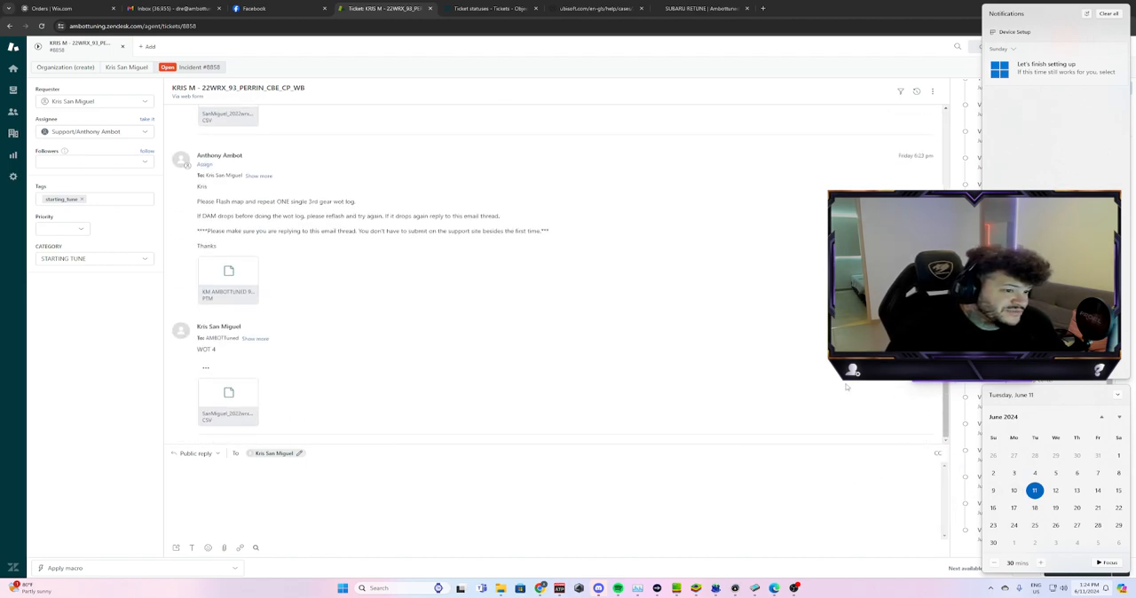
{"action": "mouse_move", "coordinate": [712, 370]}
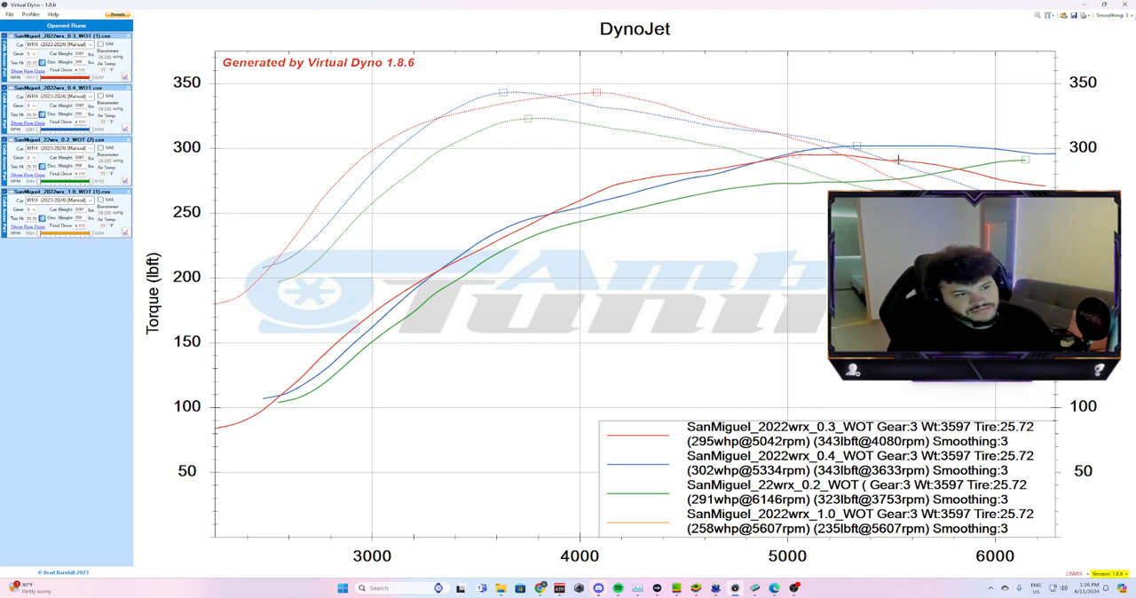
{"action": "mouse_move", "coordinate": [776, 220]}
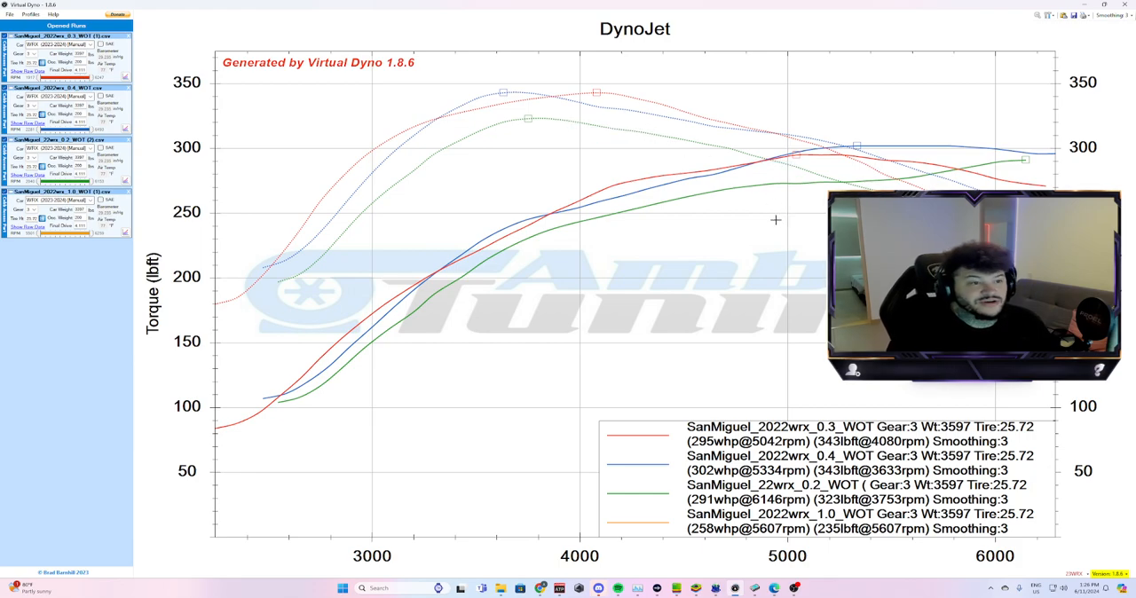